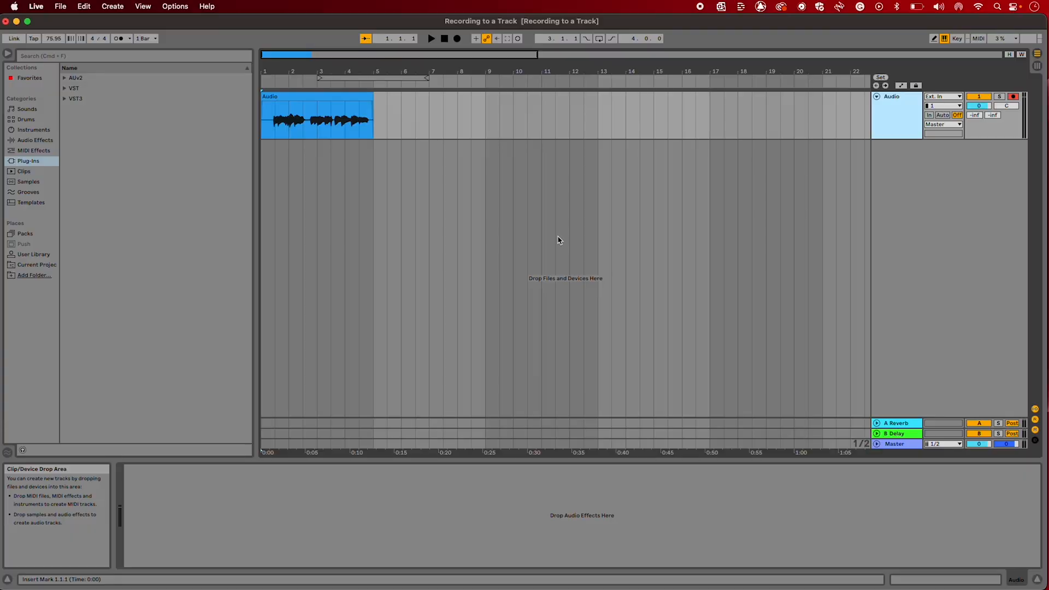
mouse_move(164, 151)
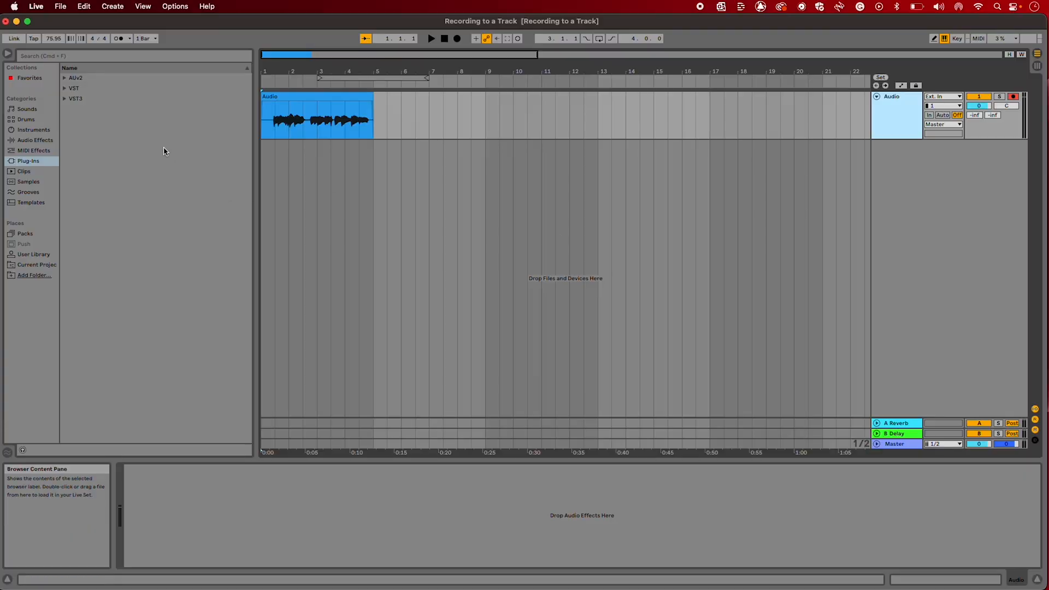
Insert a new audio track from the Create menu below the existing Audio track.
click(112, 6)
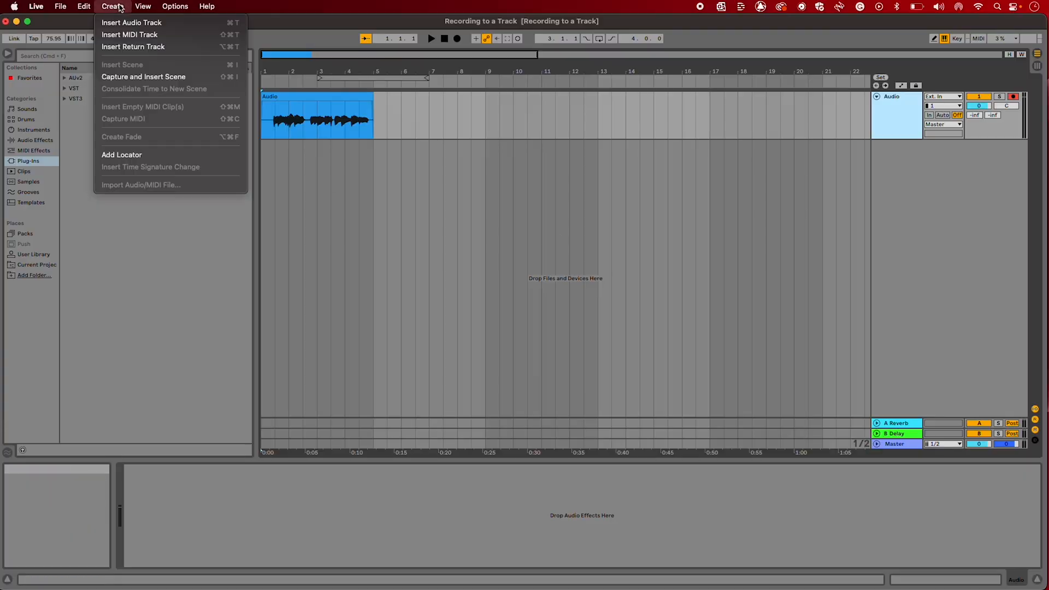
mouse_move(131, 22)
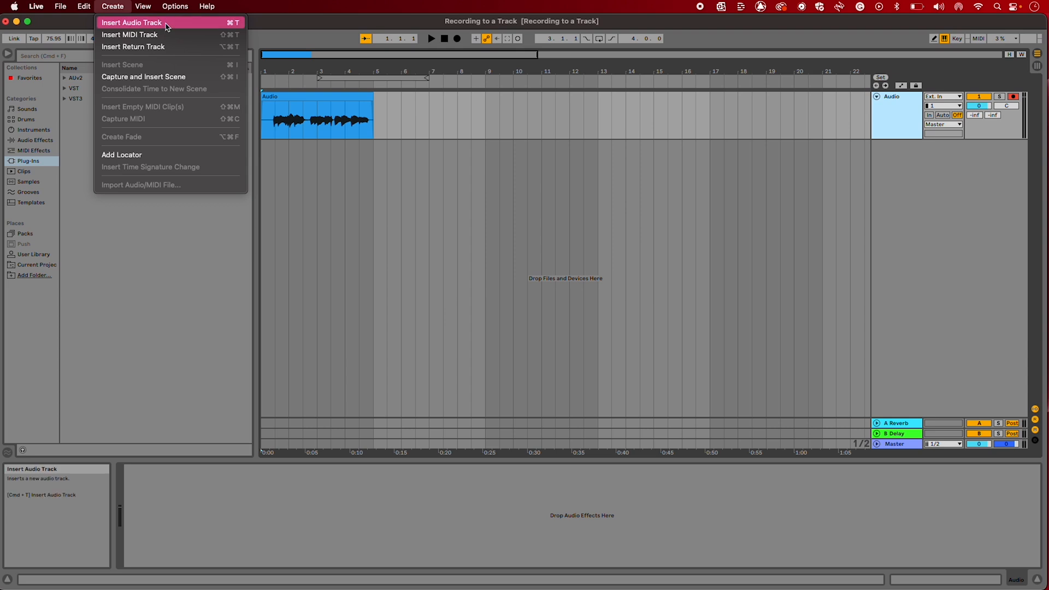
click(131, 22)
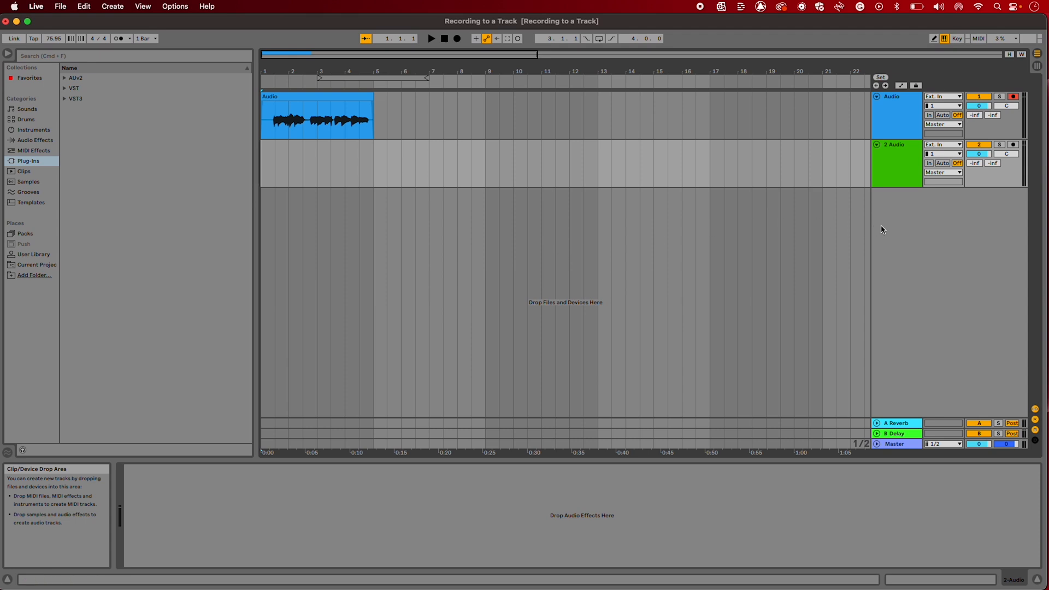
Set track 2 Audio's Ext. In input channel to 2.
click(942, 153)
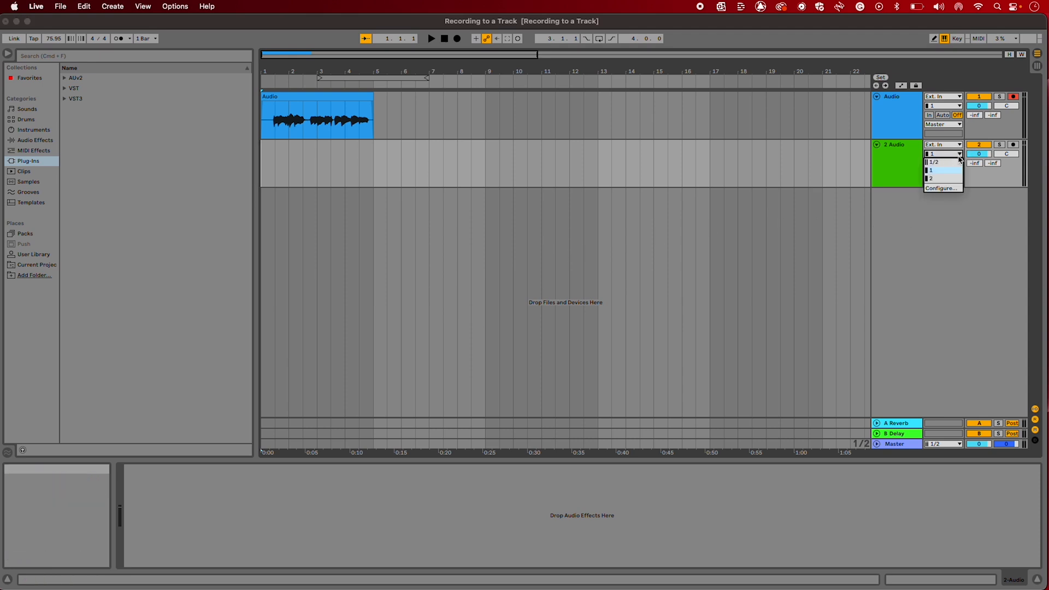
mouse_move(939, 162)
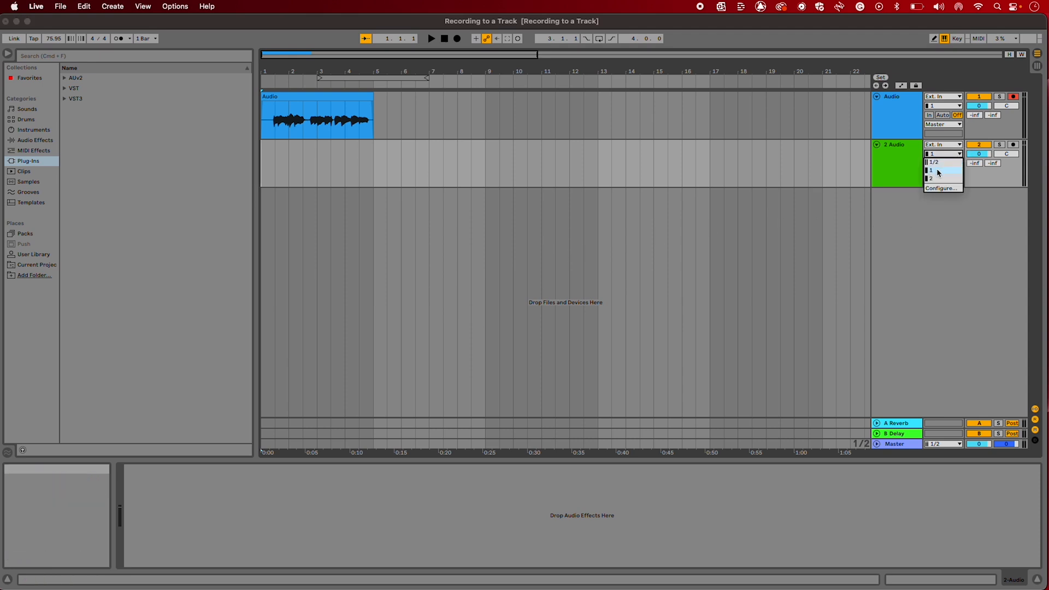
mouse_move(936, 179)
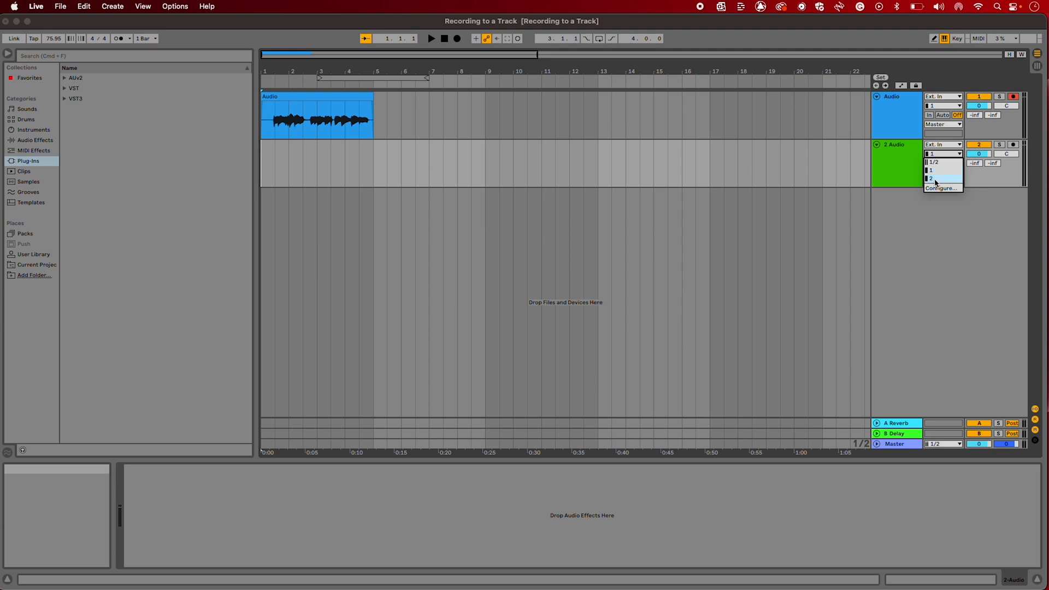
click(931, 179)
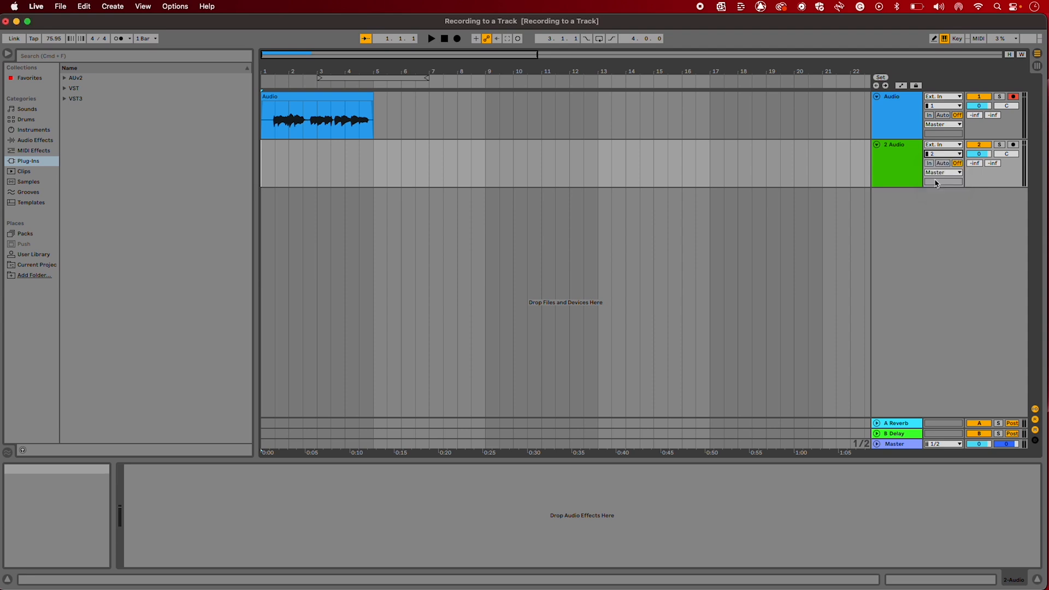